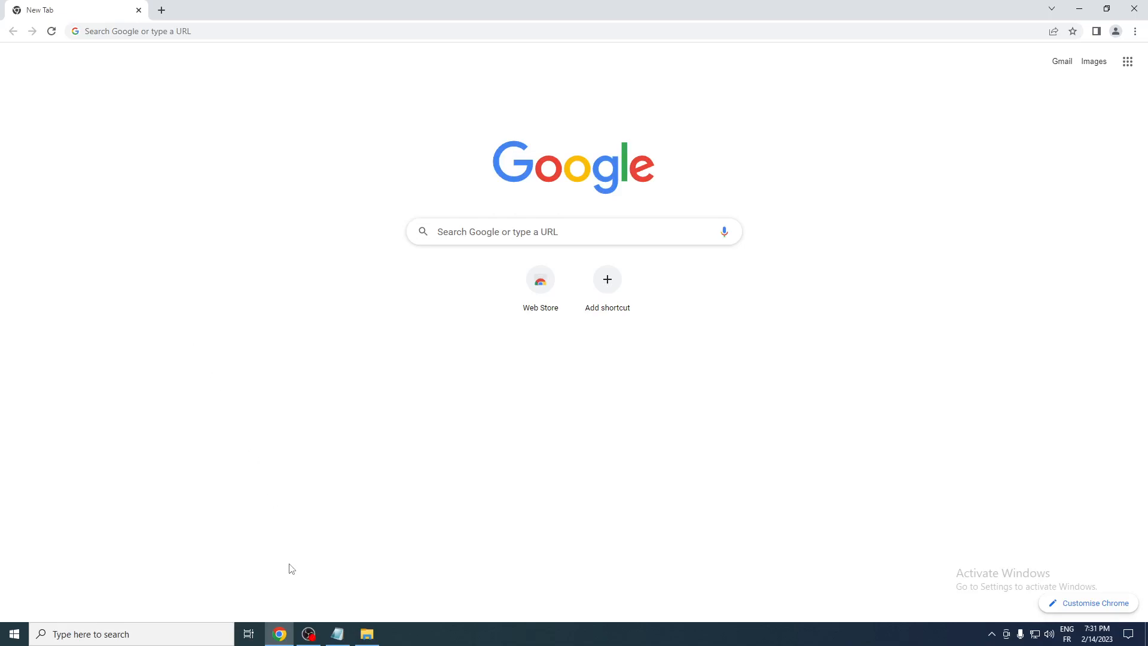
mouse_move(290, 582)
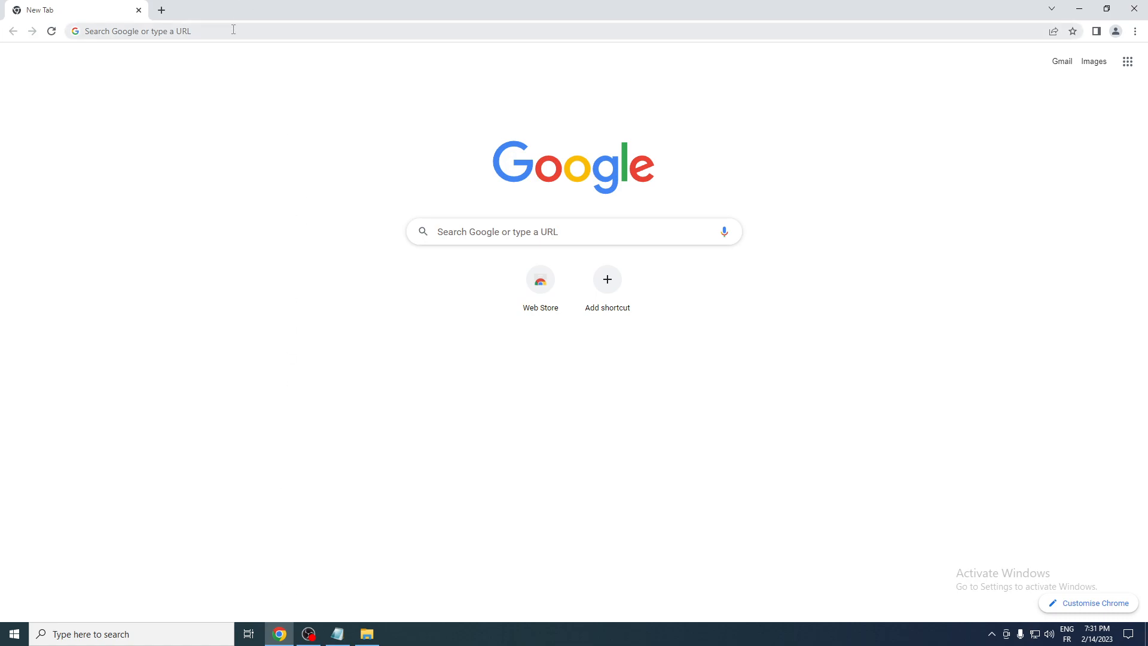
- Search 'dream by wombo ai' and scroll the WOMBO homepage down to 'Try Dream on Web'
type("dream by wombo ai")
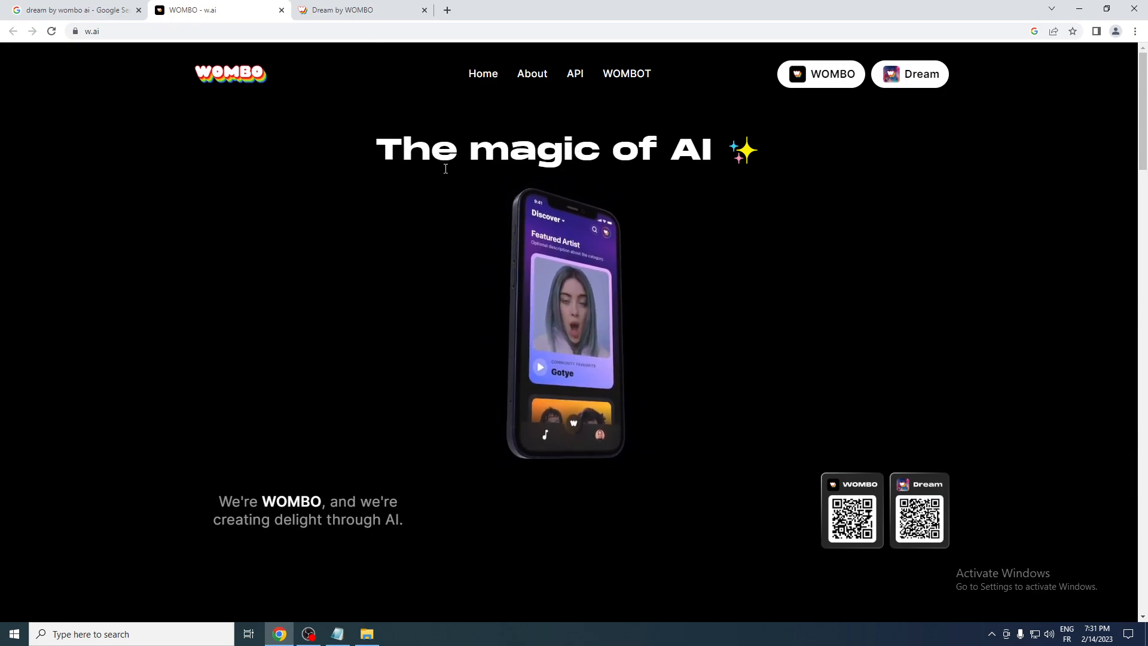
scroll("down", 3)
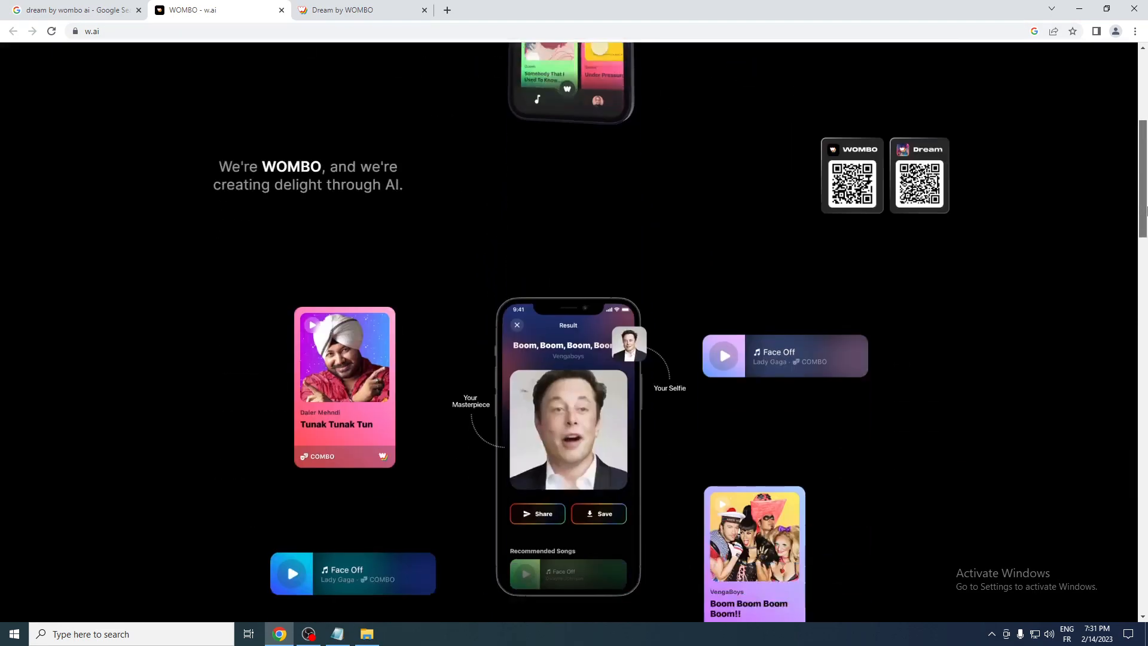
scroll("down", 3)
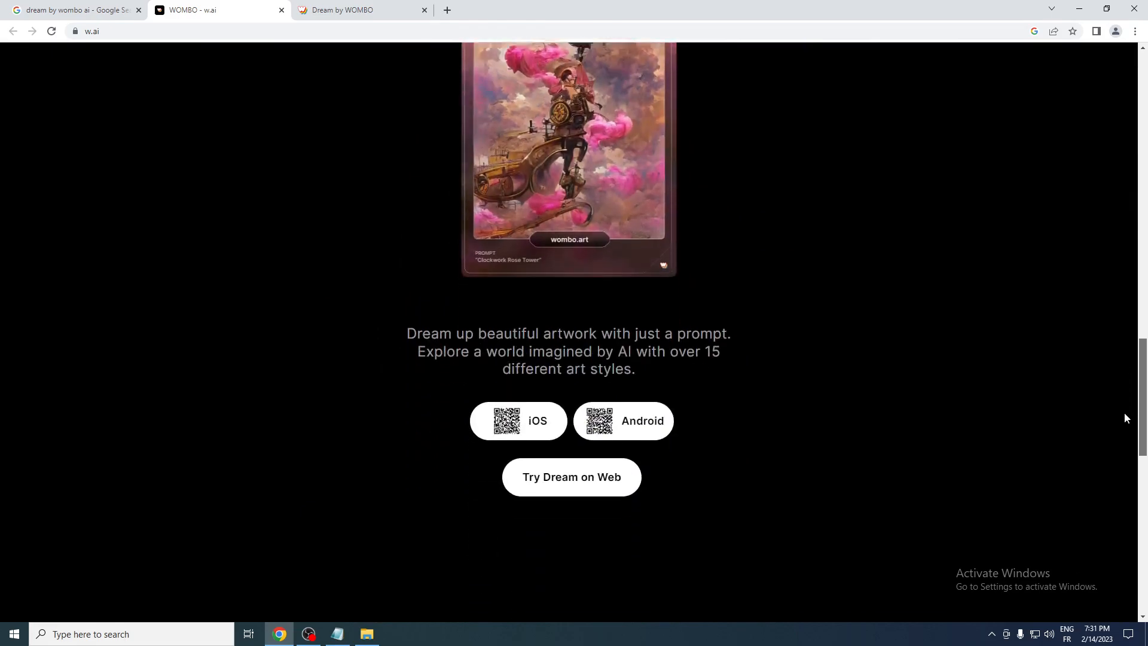
scroll("down", 3)
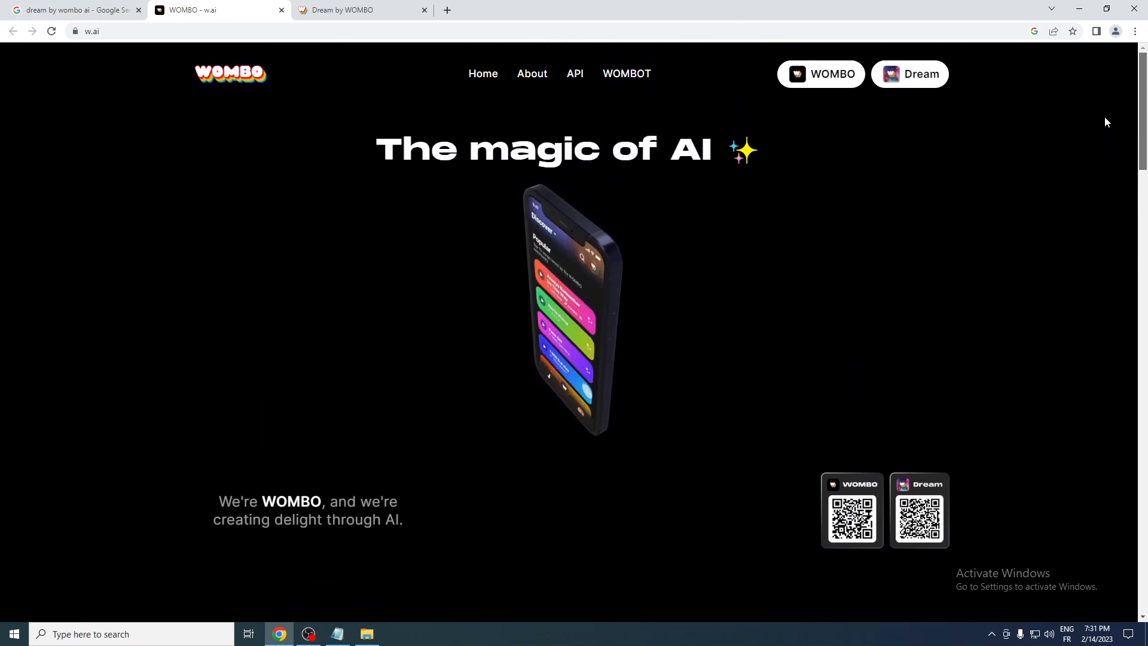
scroll("down", 3)
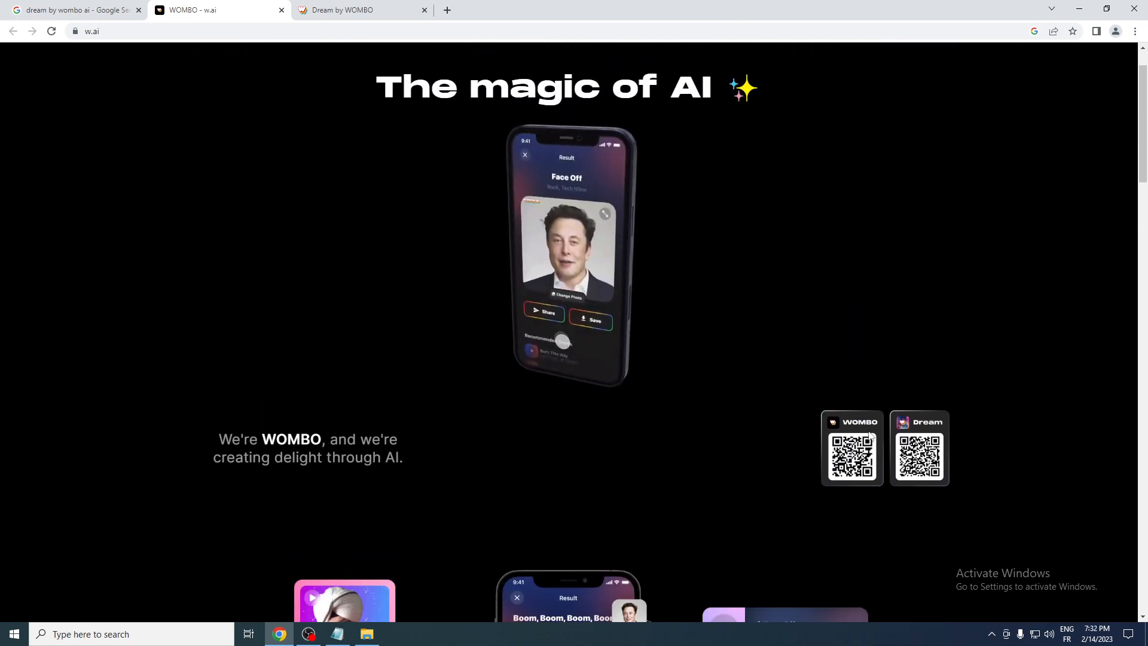
scroll("down", 3)
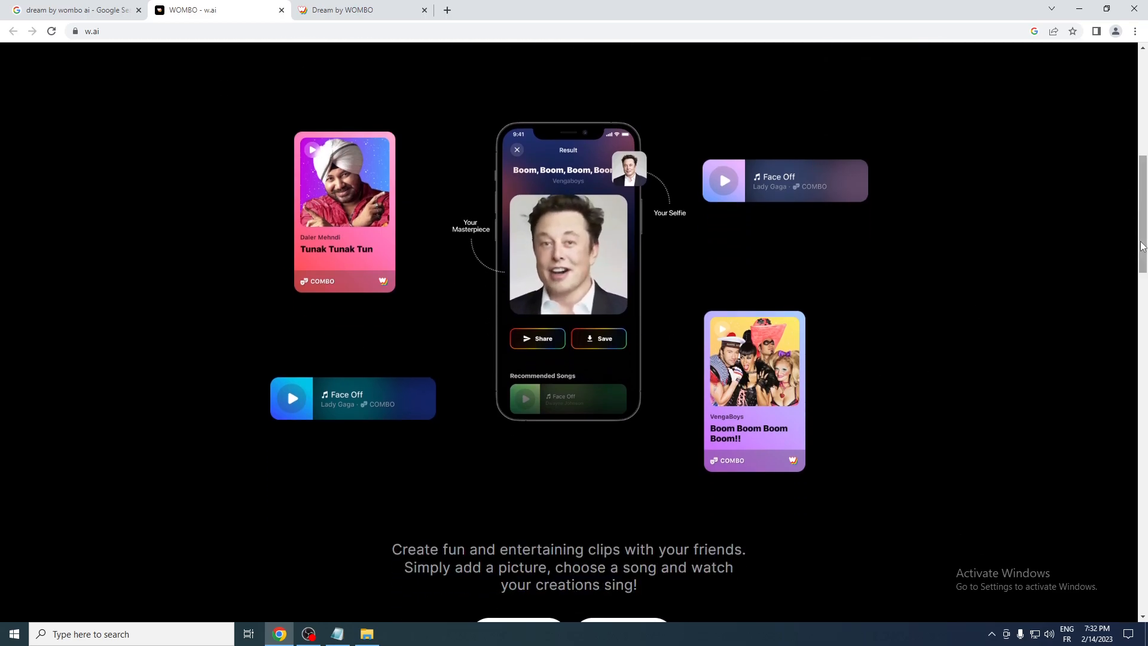
scroll("down", 3)
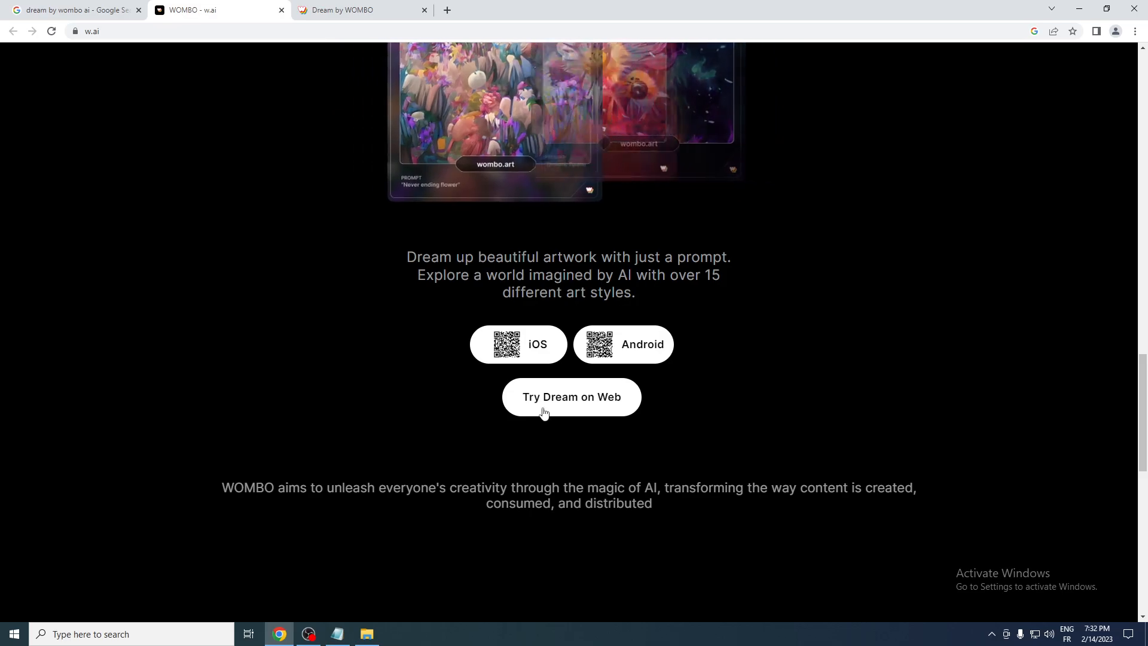
- Launch 'Try Dream on Web' to reach the dream.ai/create page
left_click(570, 397)
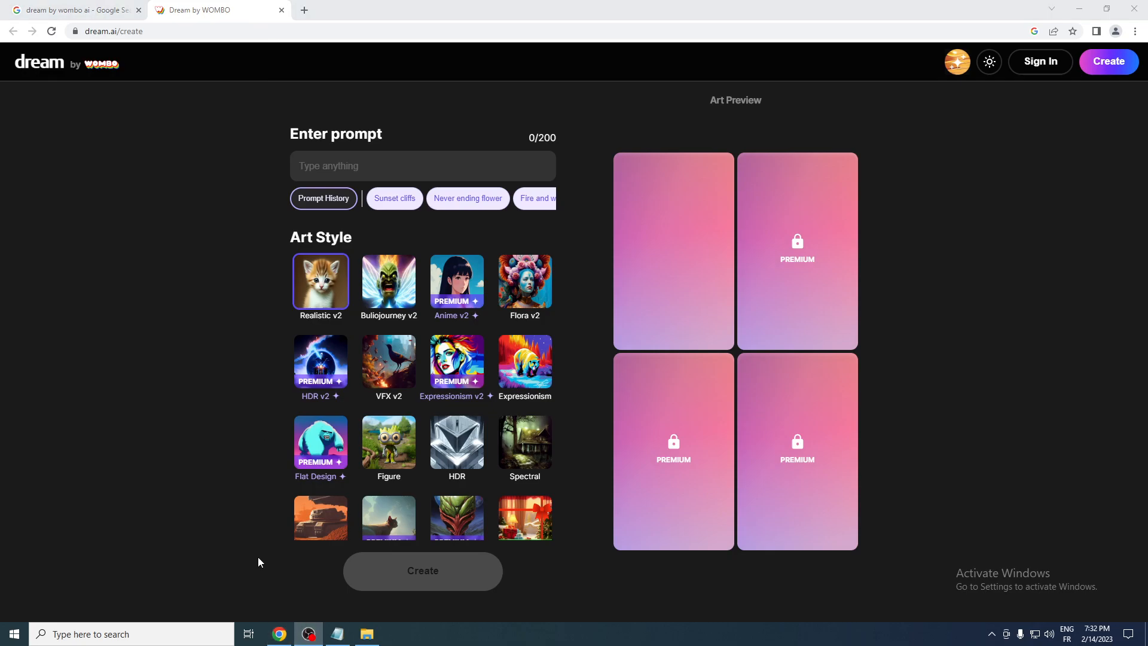
mouse_move(310, 498)
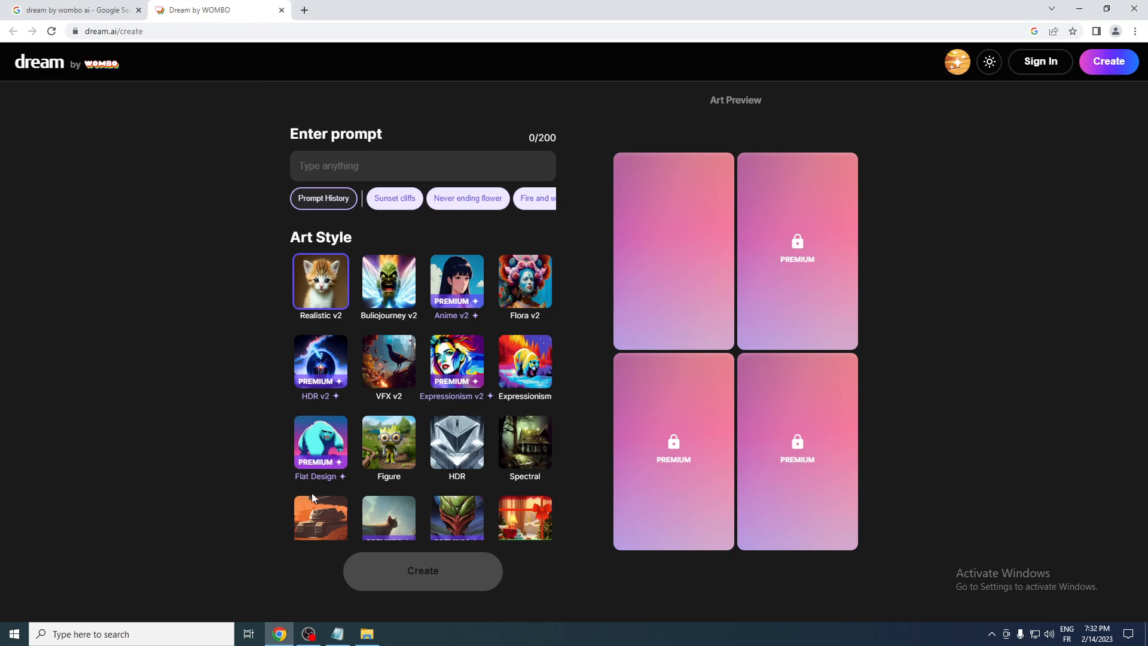
mouse_move(769, 268)
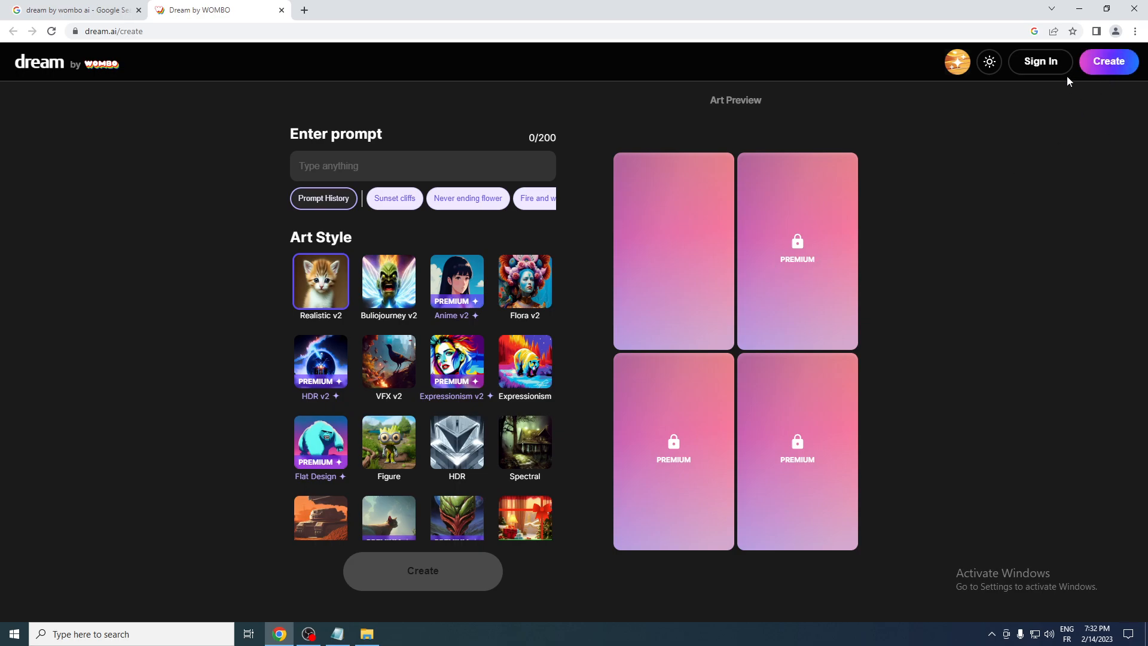
mouse_move(968, 144)
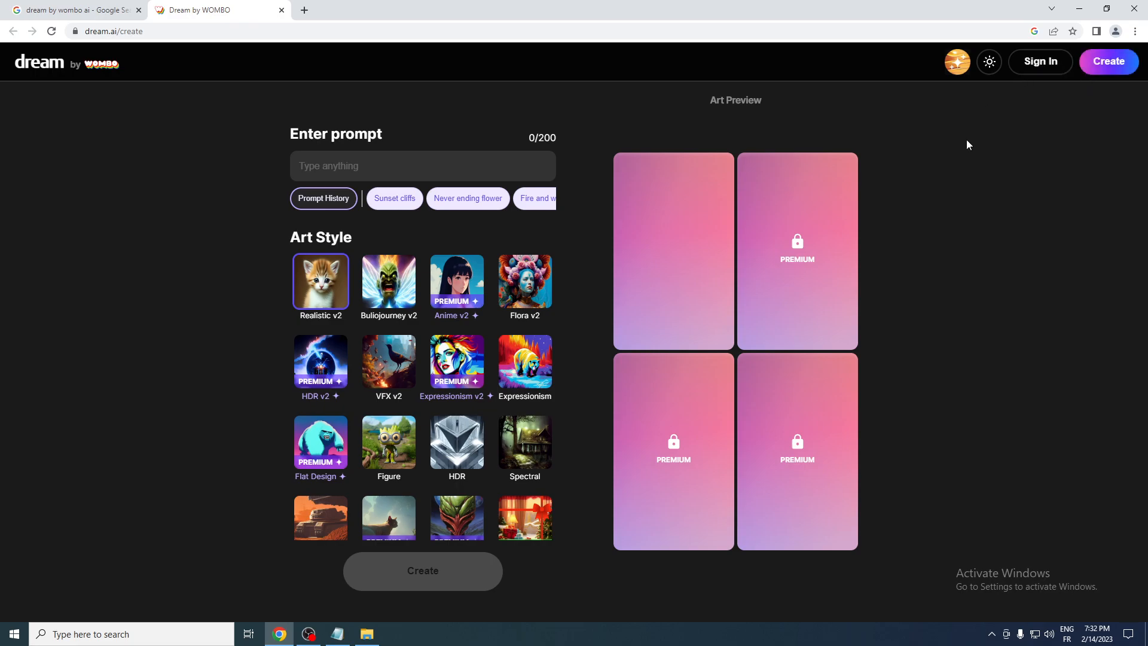
mouse_move(1079, 88)
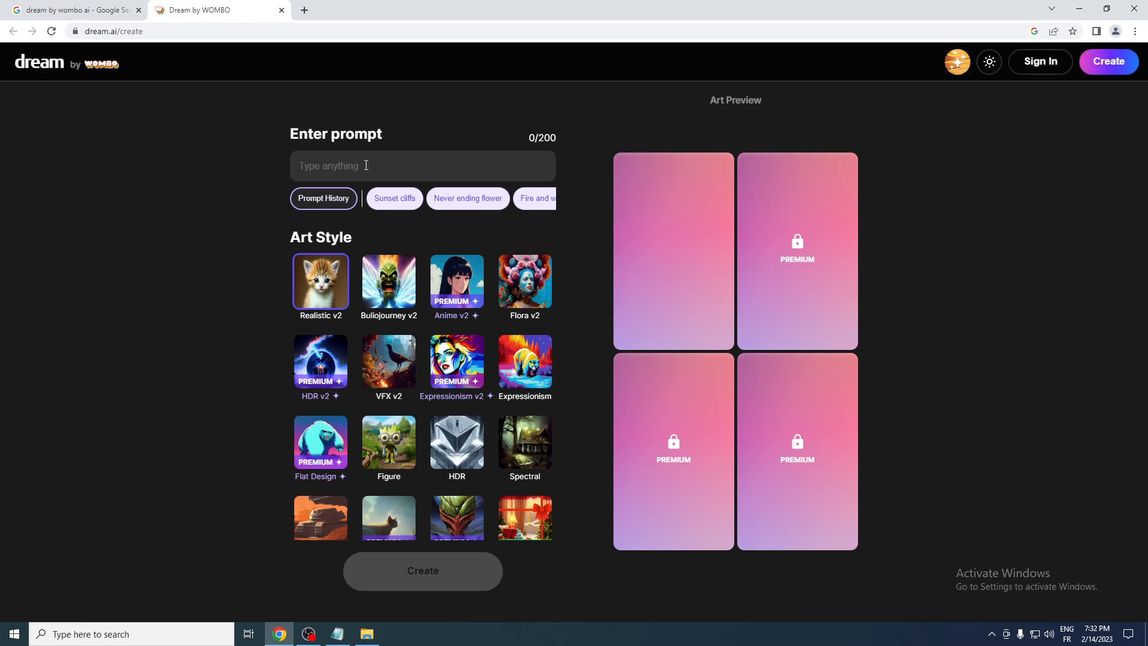
mouse_move(379, 216)
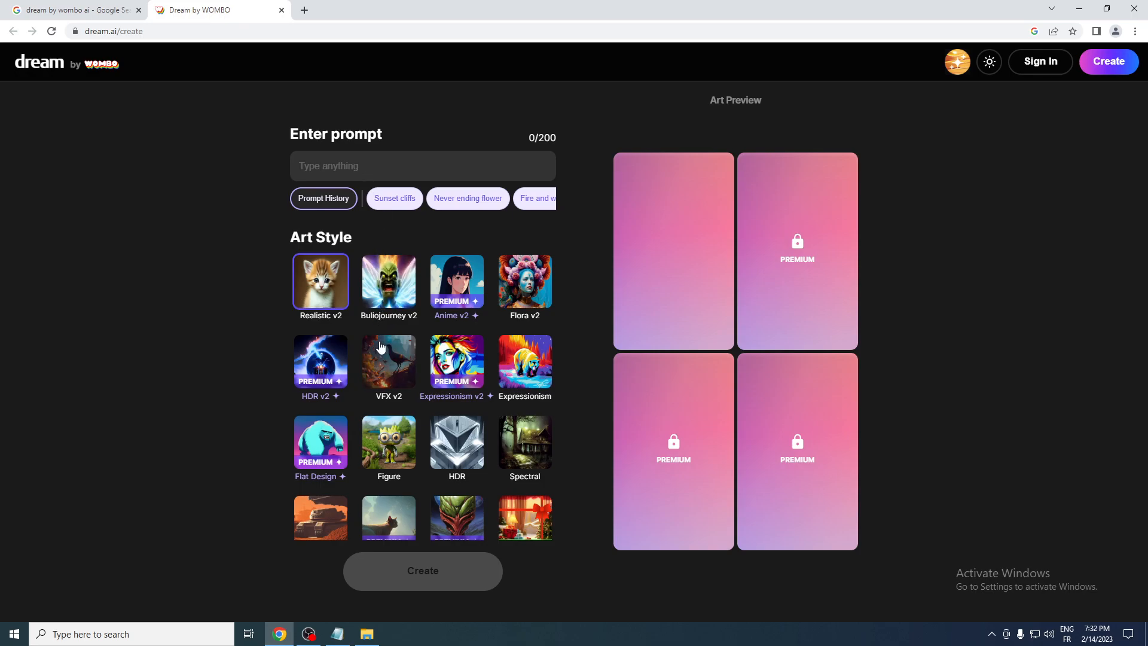
- Create Figure-style art for 'Fox playing games' and enlarge the resulting image
left_click(388, 443)
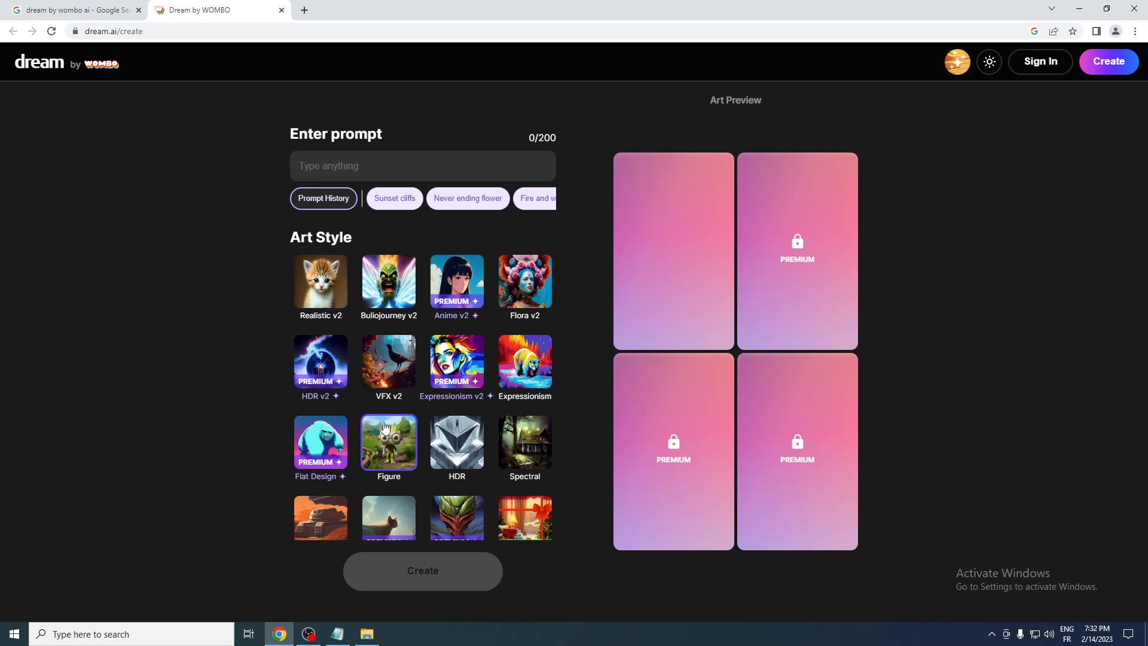
left_click(422, 165)
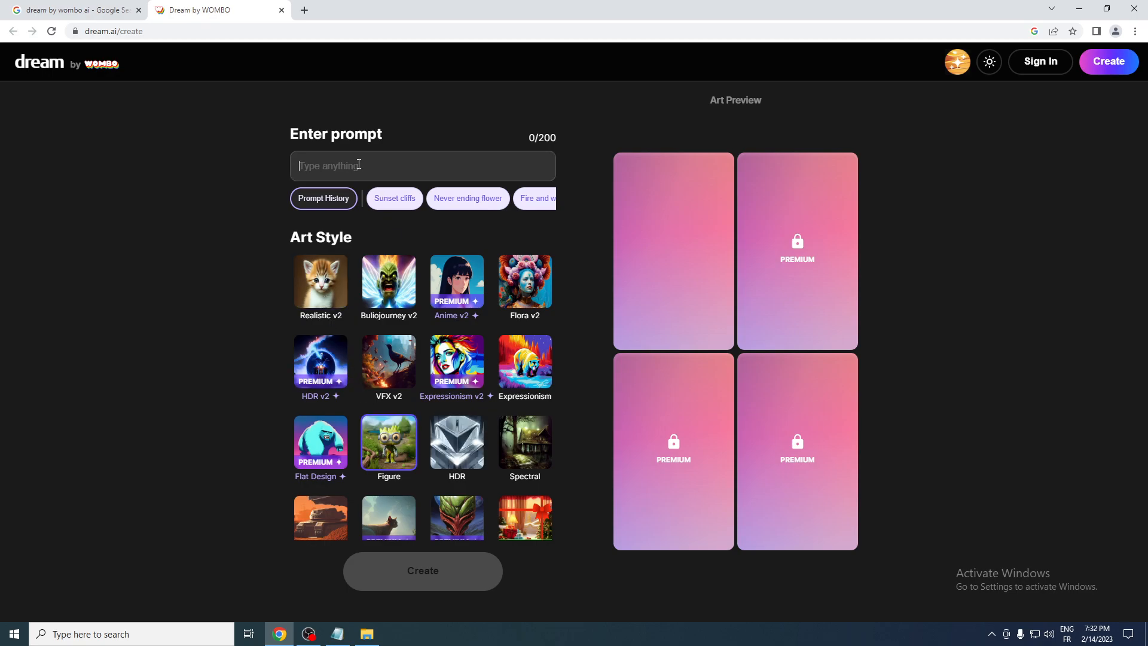
type("Fox playing")
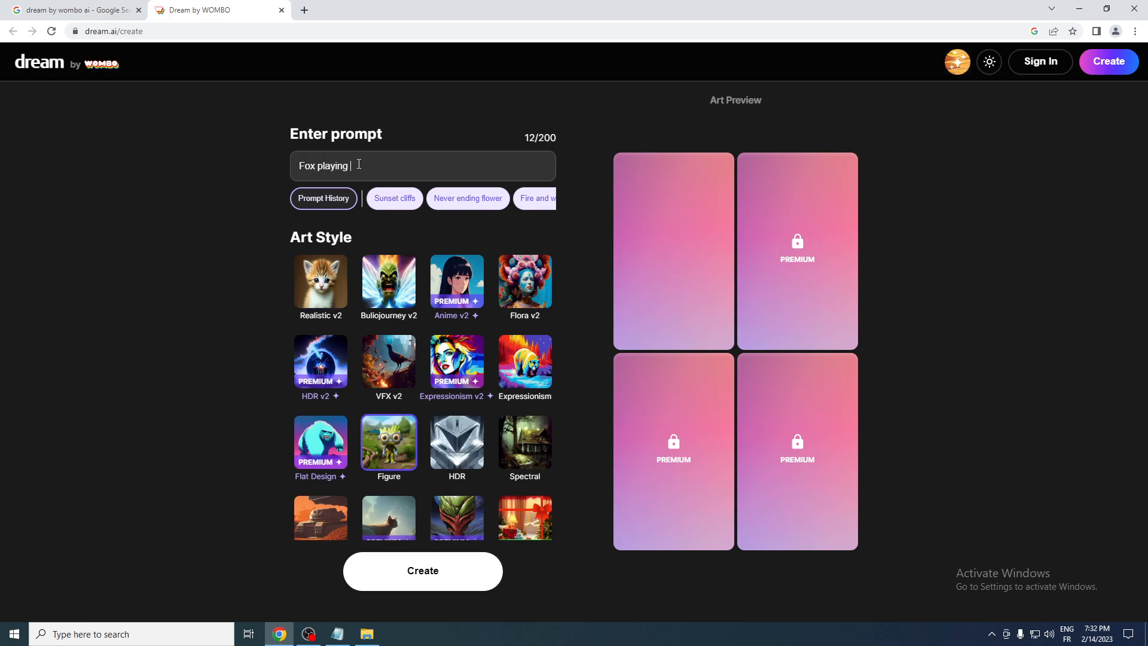
type("games")
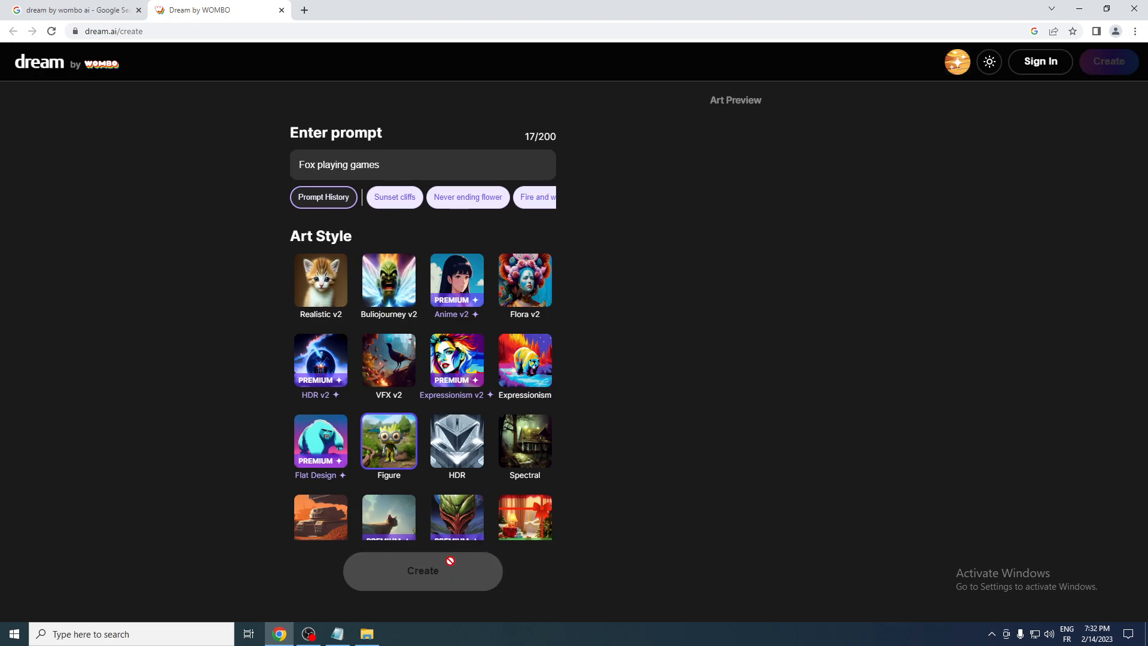
left_click(422, 570)
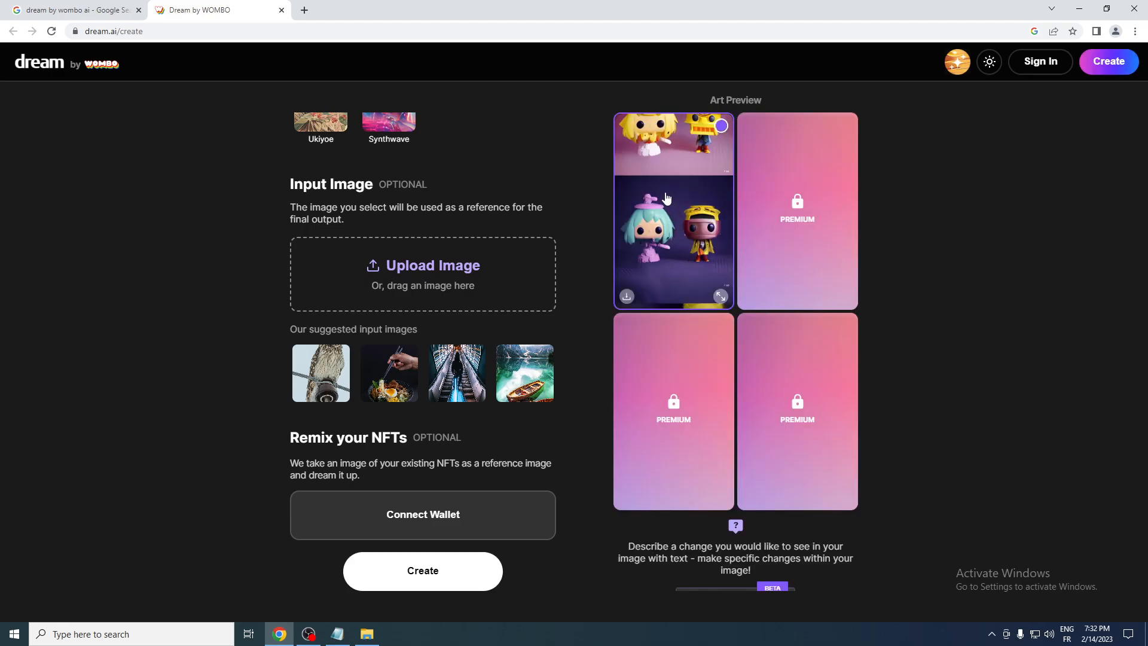
left_click(720, 296)
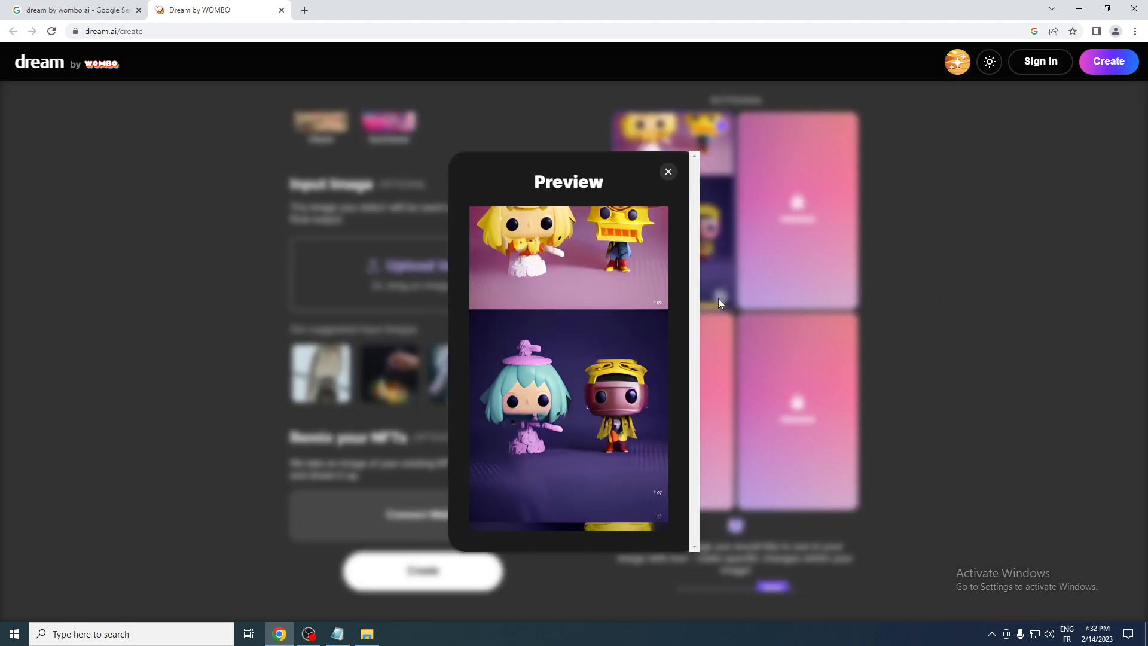
mouse_move(704, 409)
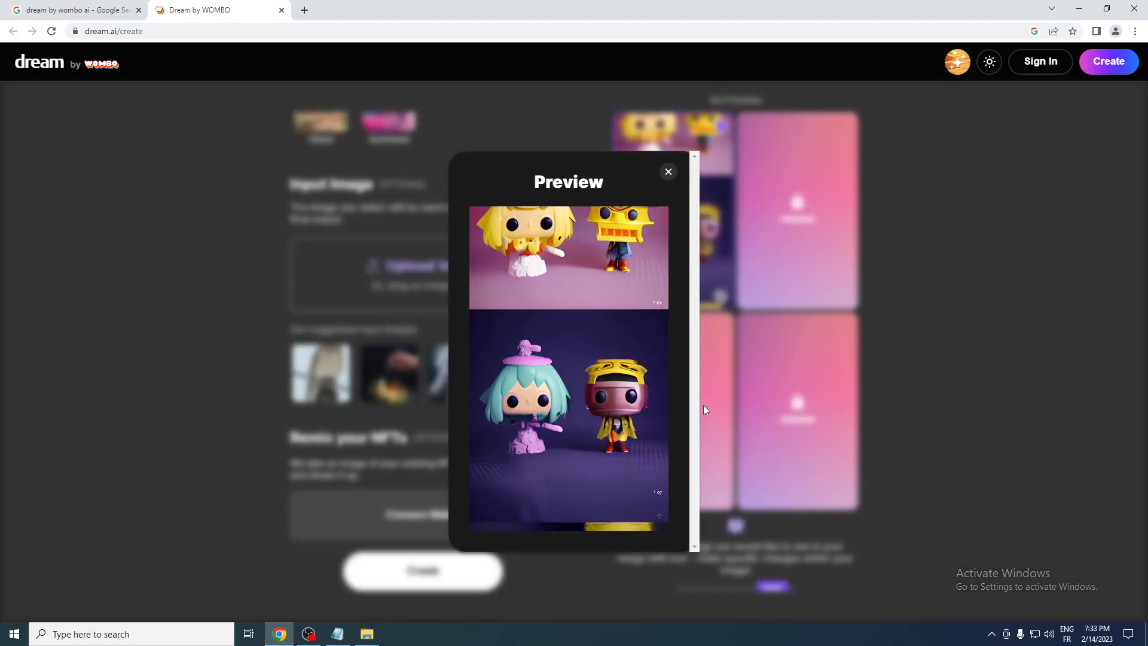
mouse_move(299, 385)
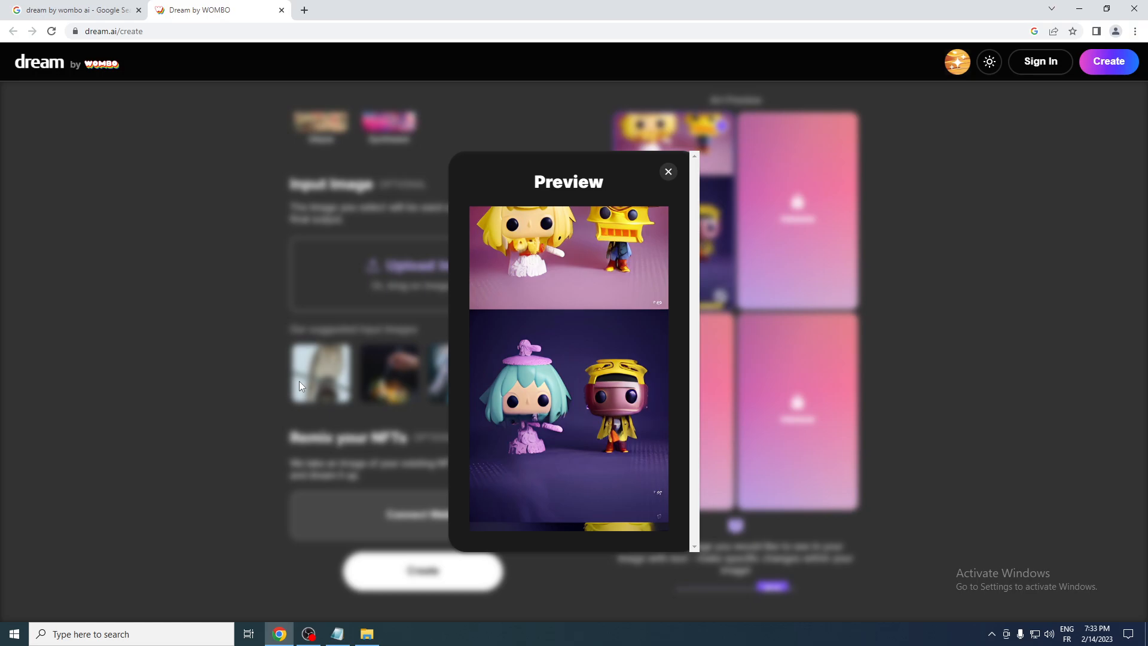
- Close the enlarged 'Fox playing games' image preview
left_click(668, 171)
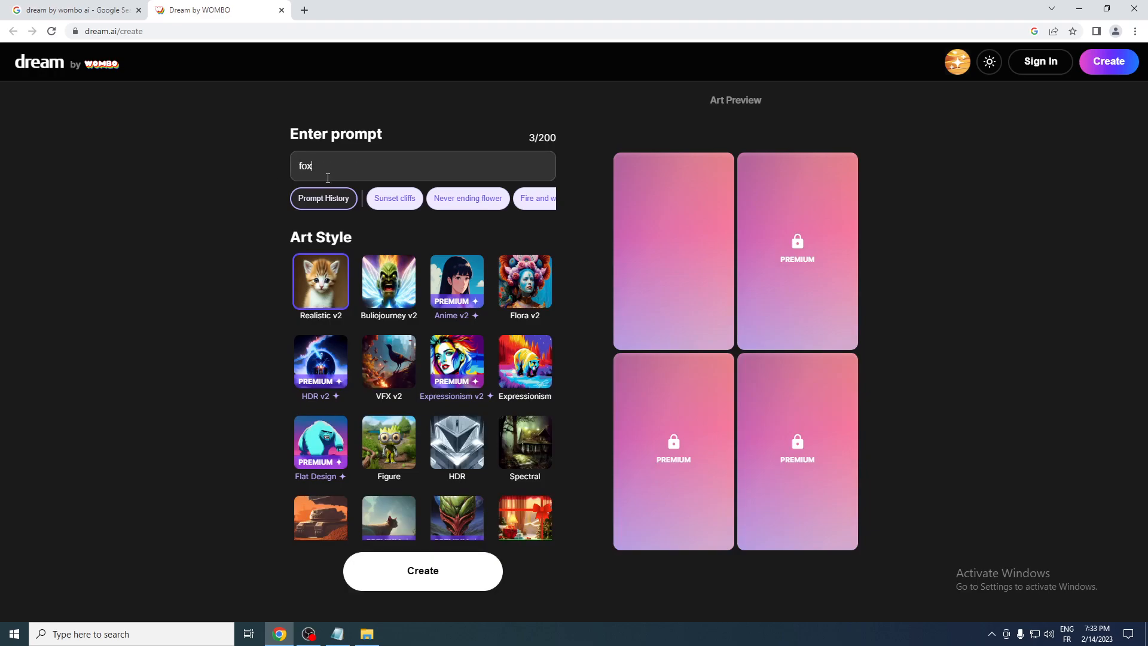
- Create the Figure-style 'fox' image, preview it enlarged, then close the preview
left_click(422, 571)
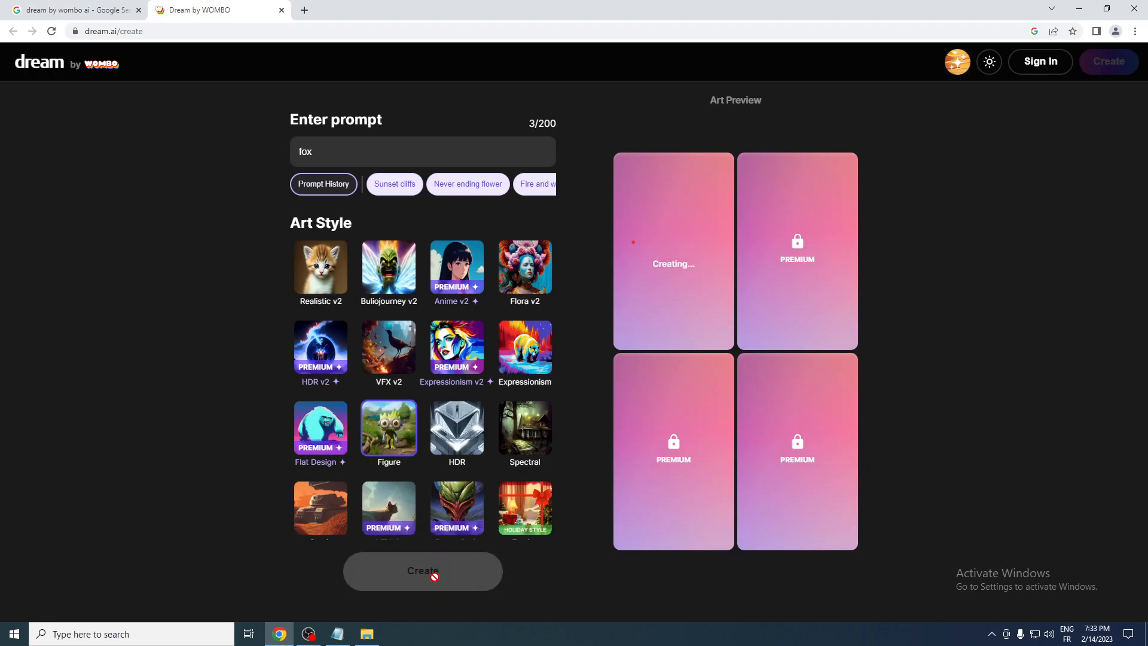
scroll("down", 3)
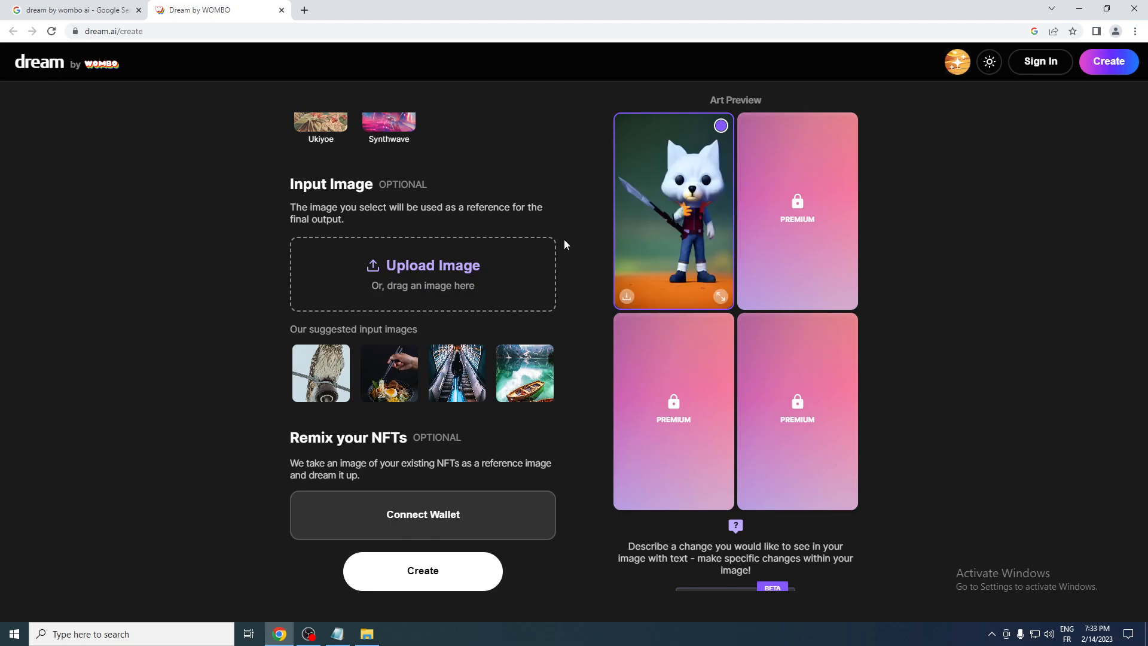
mouse_move(717, 310)
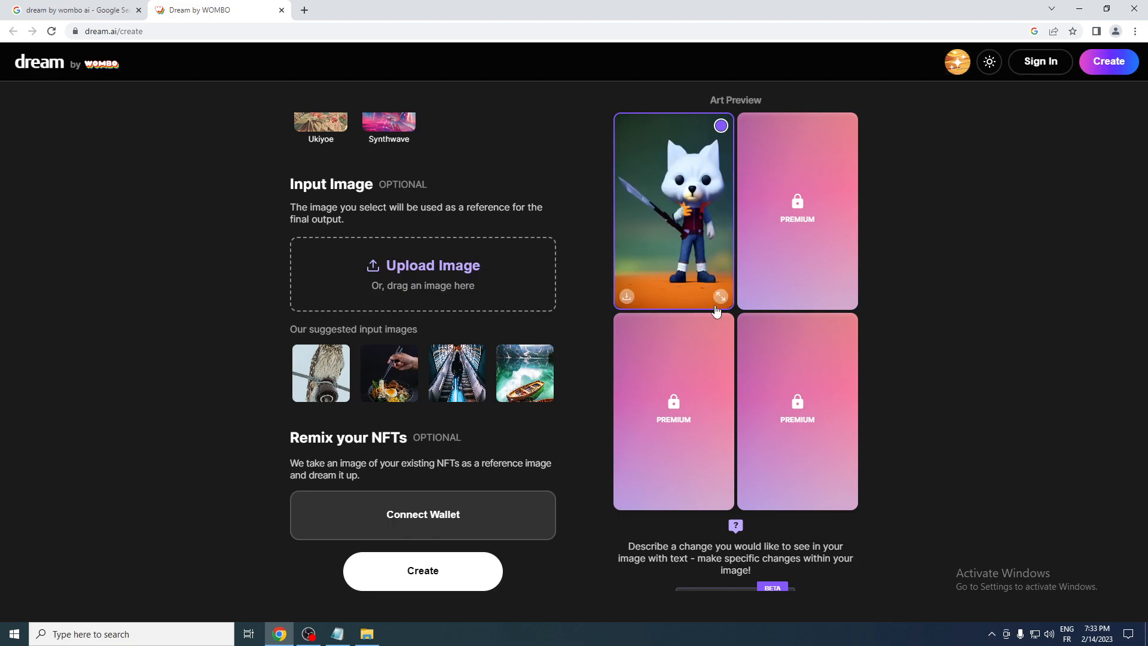
left_click(721, 297)
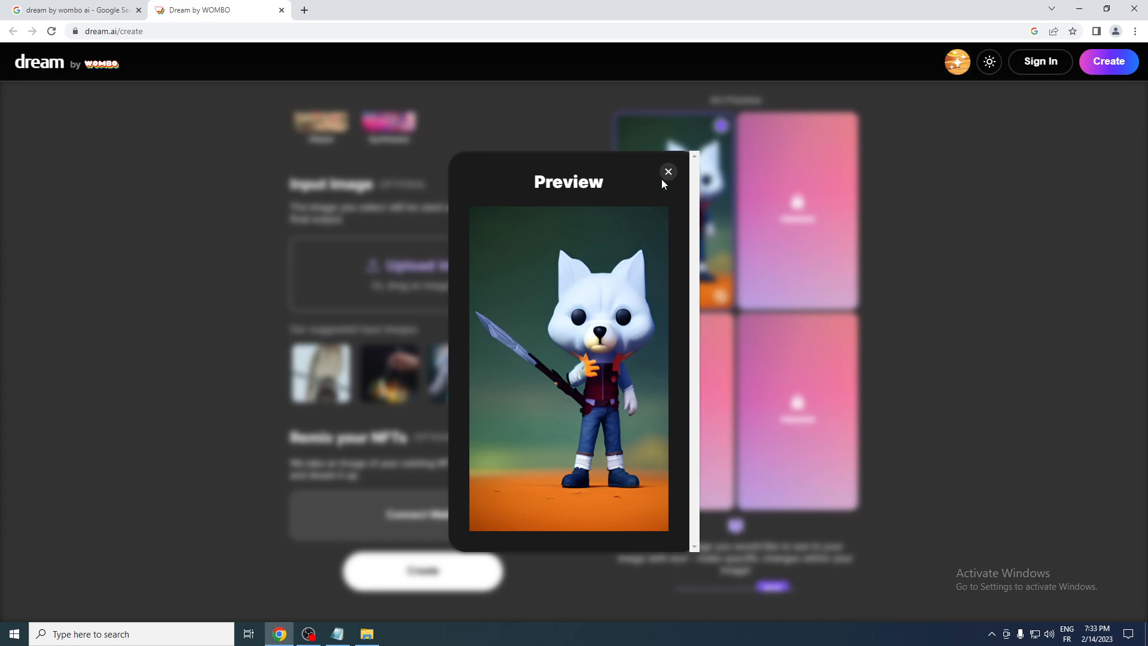
left_click(666, 172)
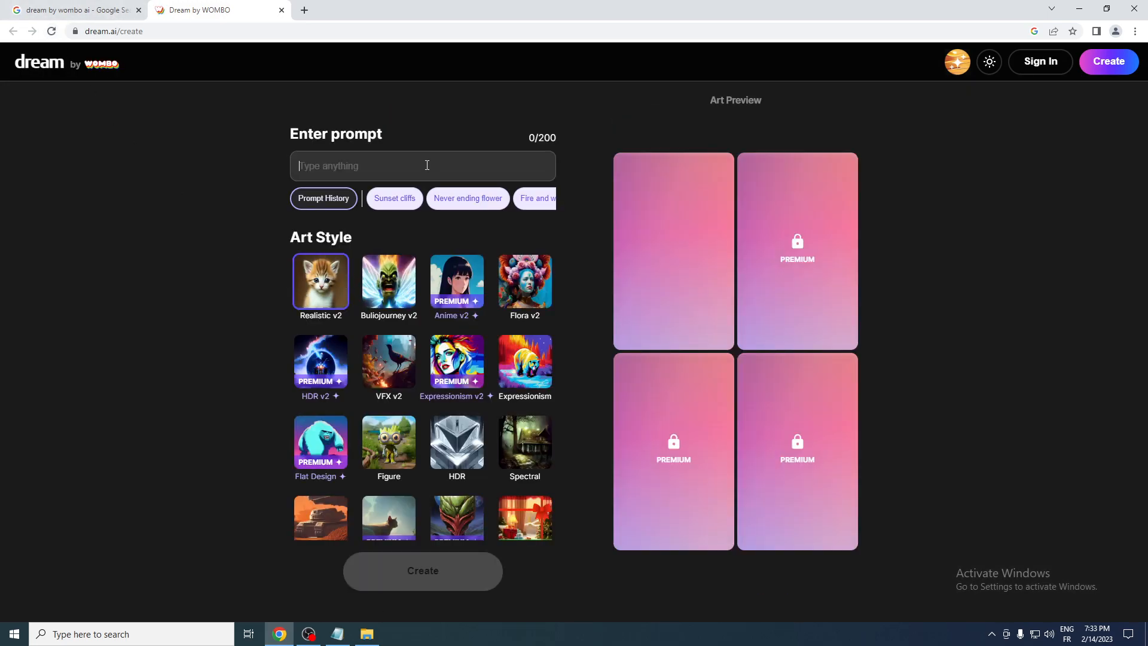
- Enter 'fox' as the prompt and create a Realistic v2 image
type("fox")
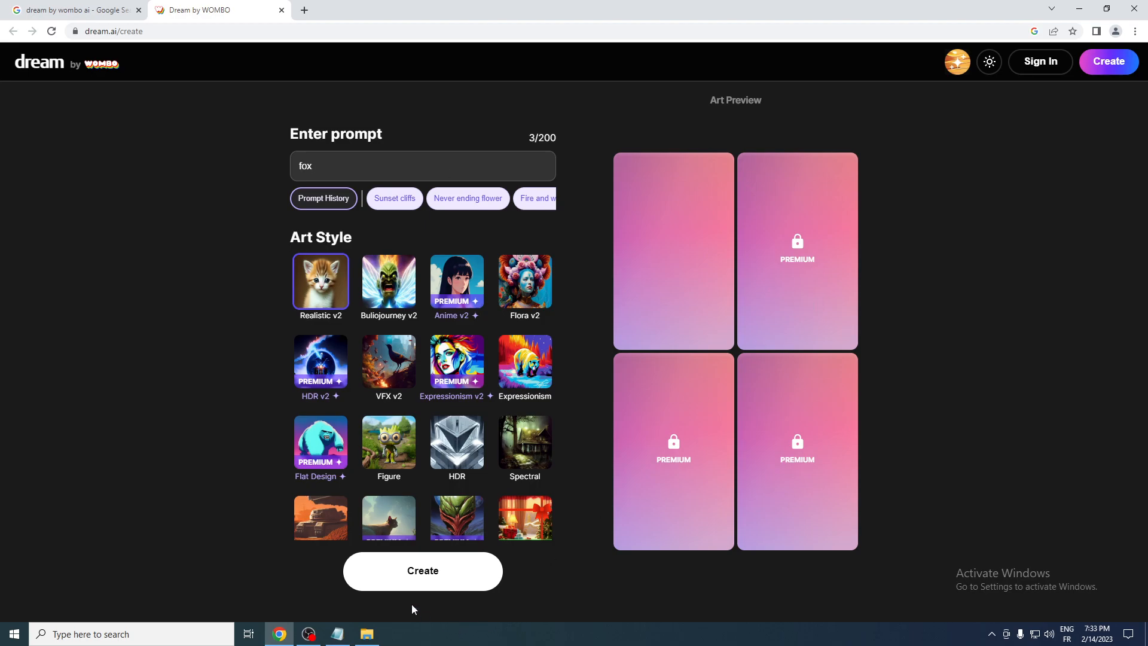
left_click(423, 571)
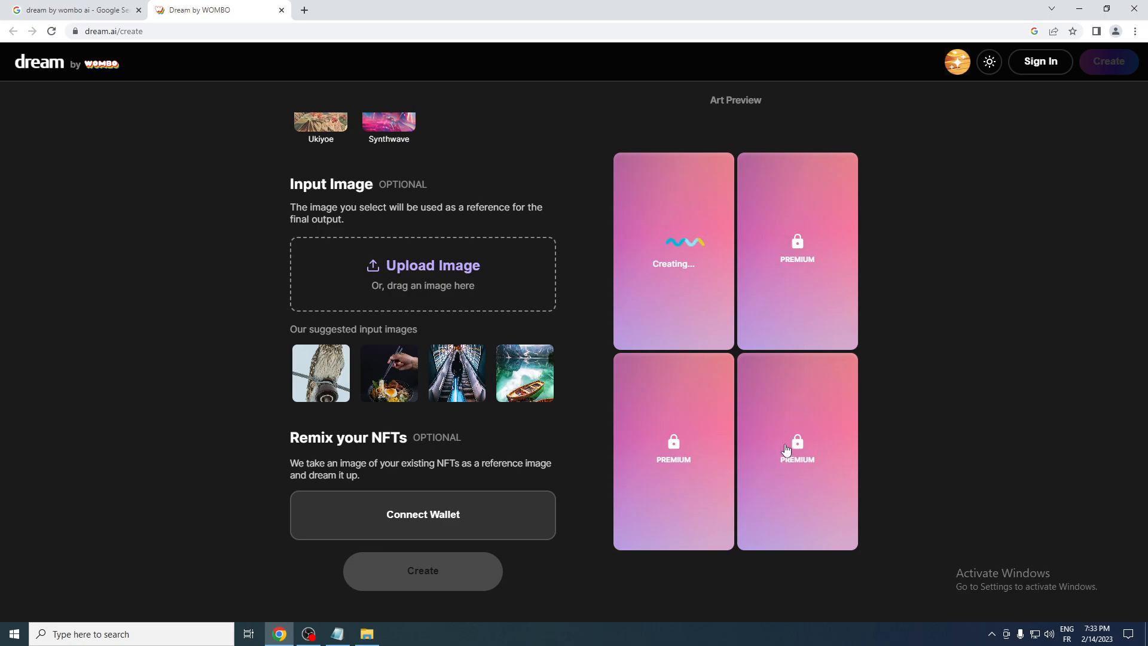
mouse_move(796, 273)
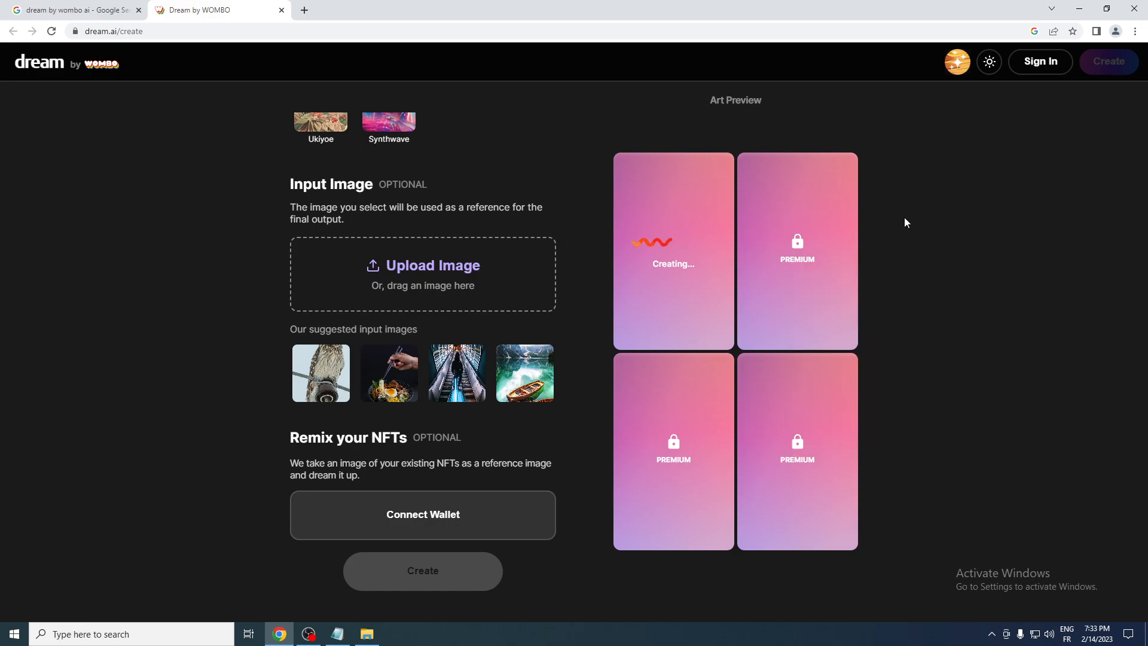
mouse_move(631, 244)
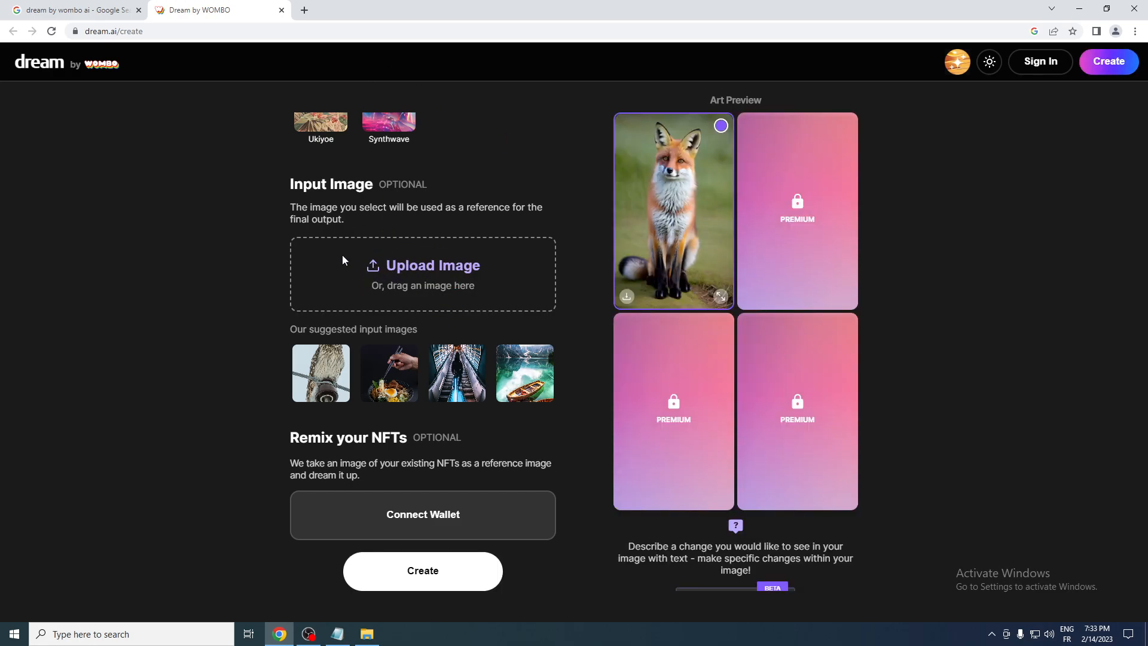
mouse_move(651, 207)
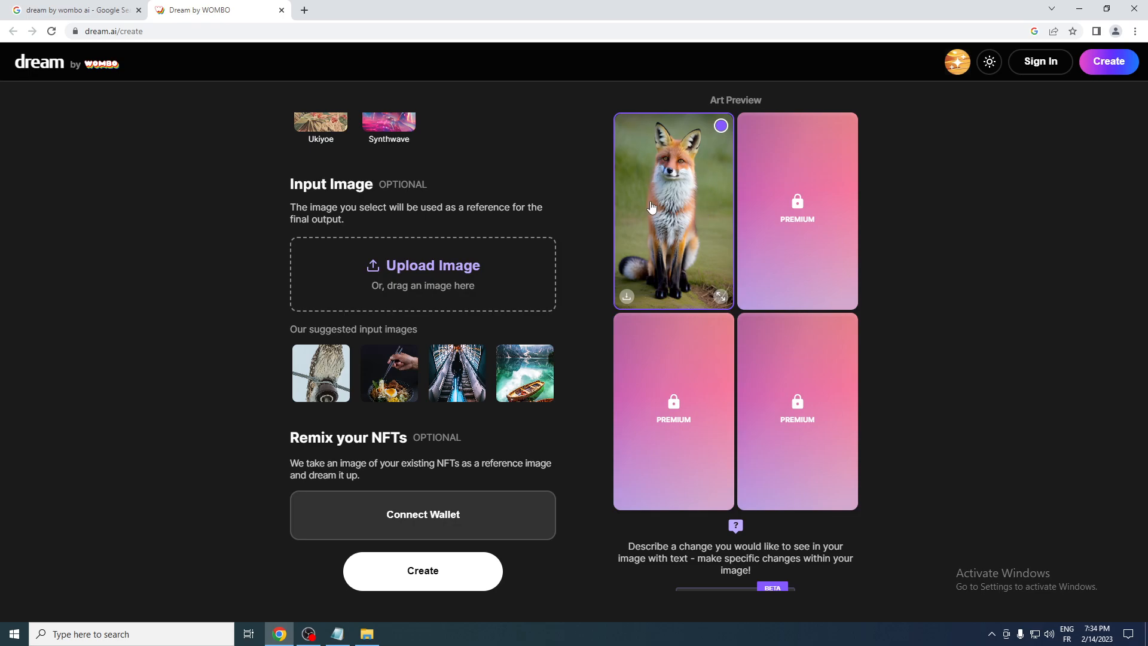
mouse_move(665, 218)
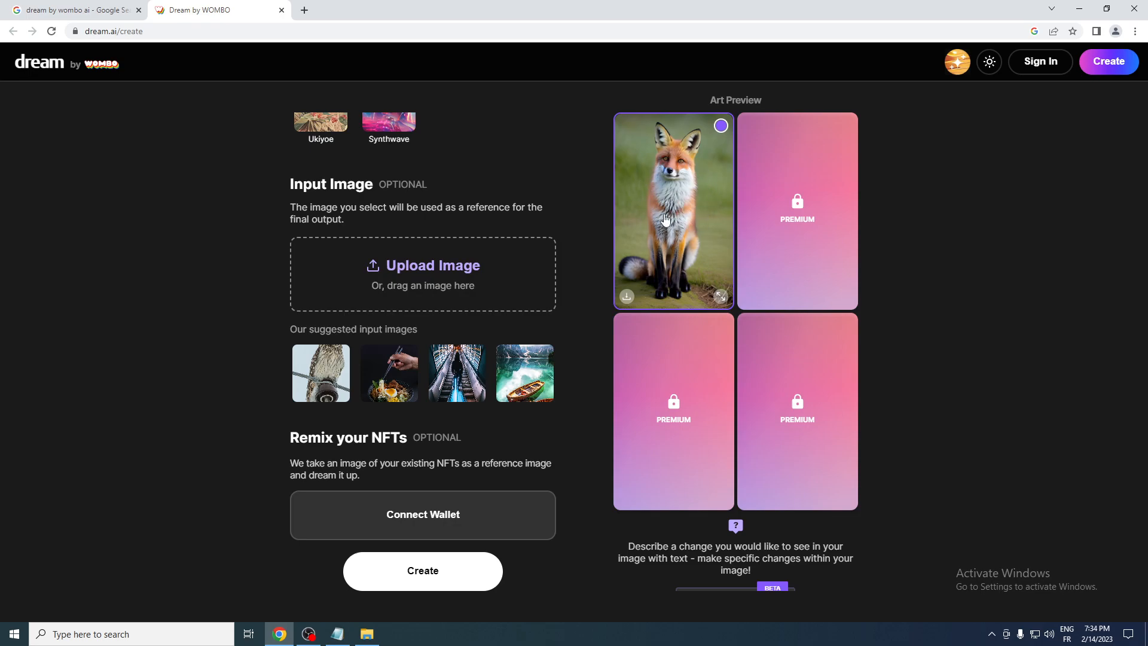